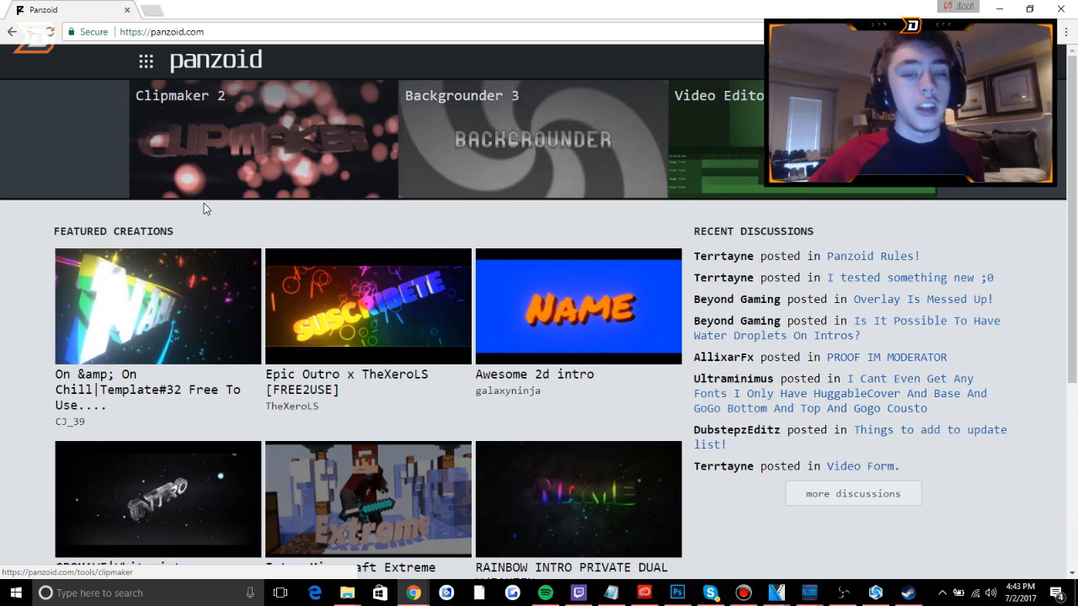
mouse_move(461, 314)
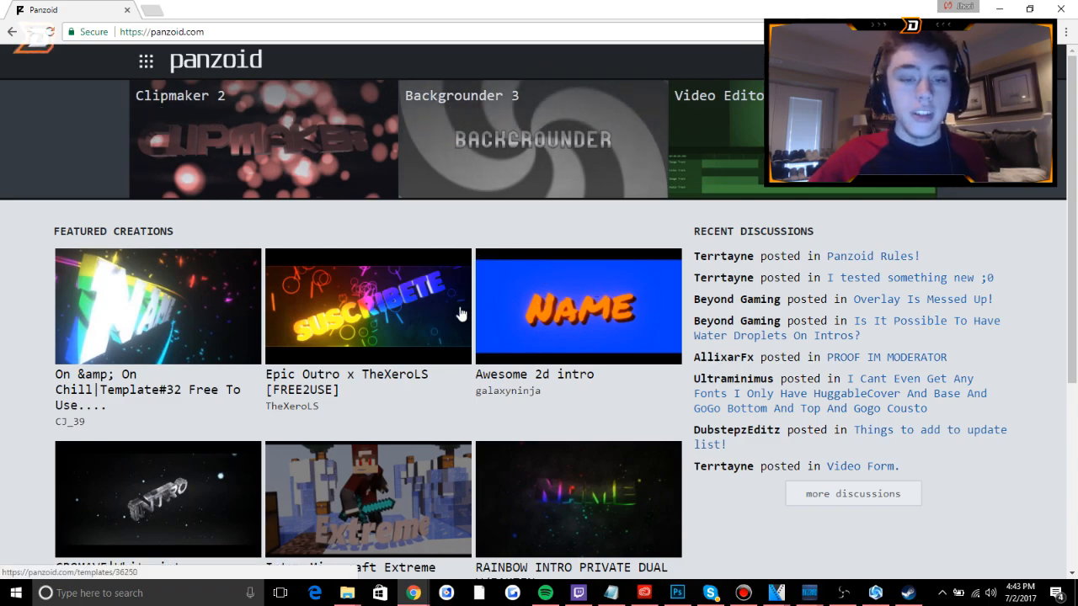
Browse more community creations and open the 'Insane sync gold intro template' page.
scroll("down", 3)
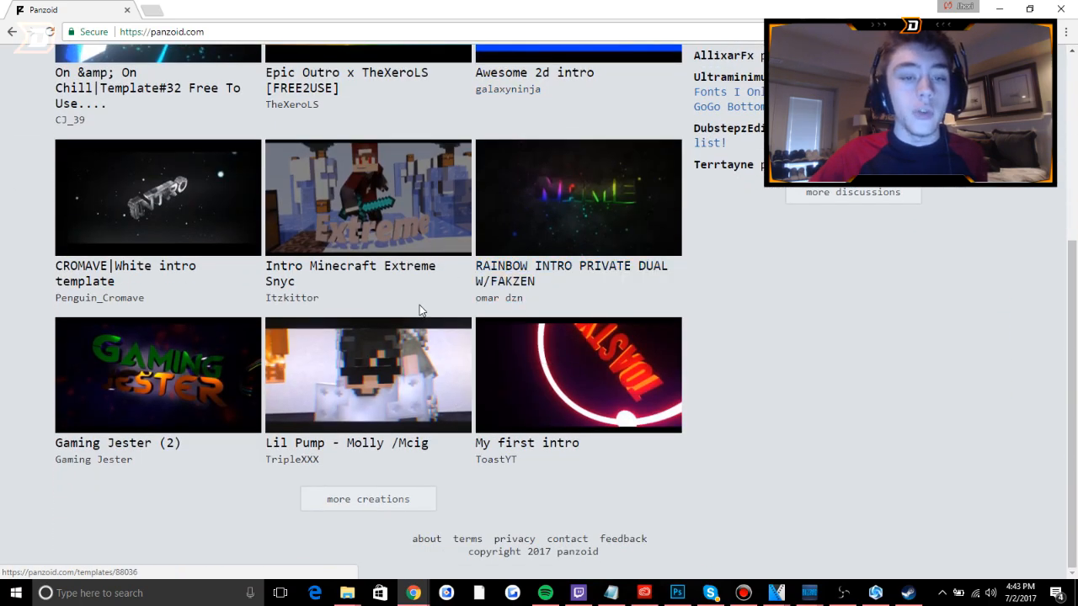
scroll("up", 3)
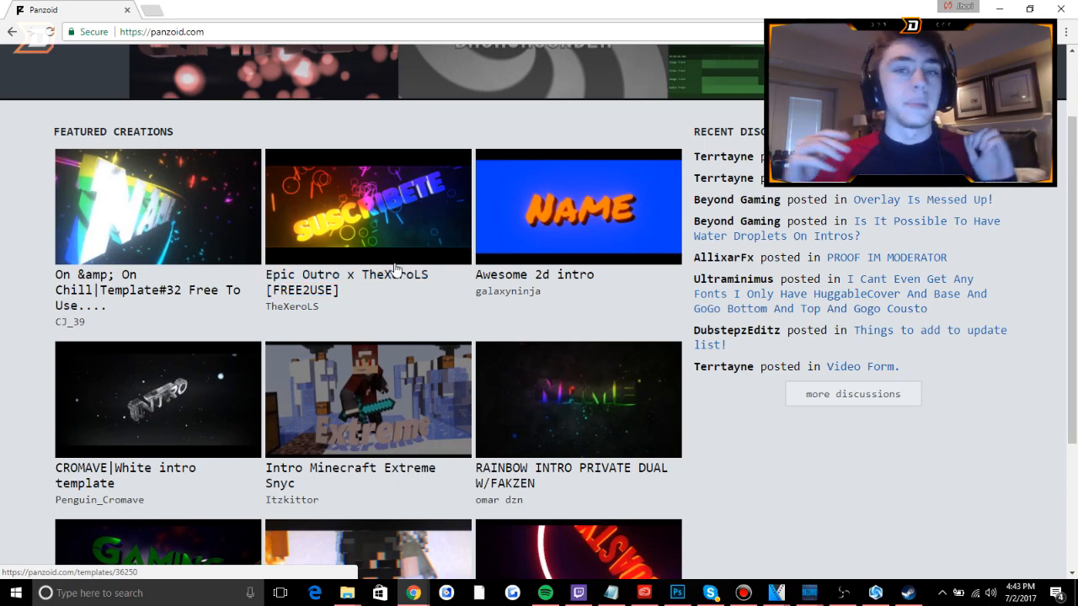
scroll("down", 3)
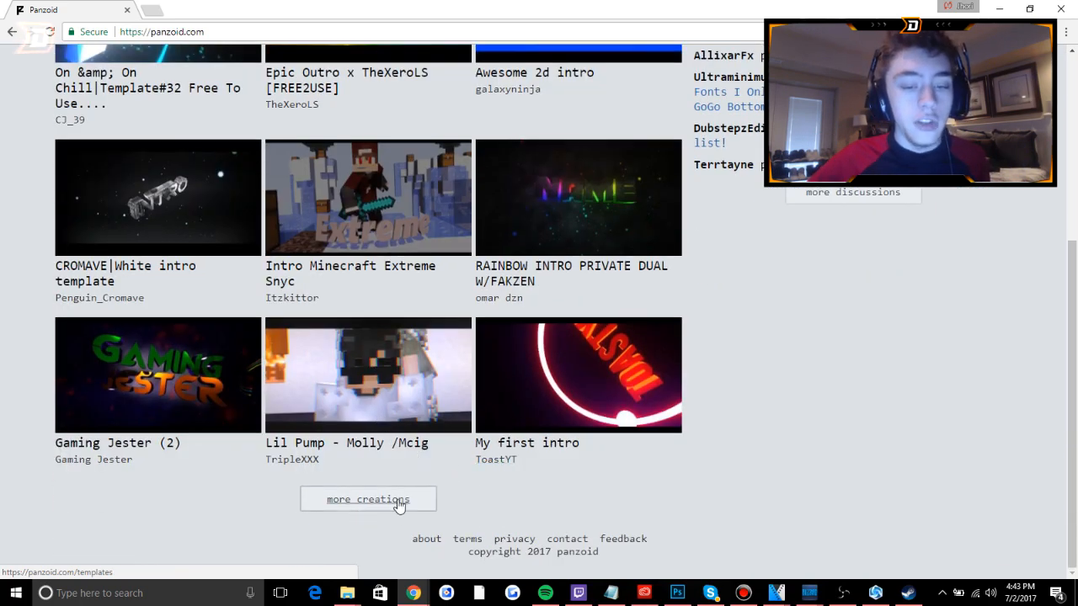
left_click(368, 498)
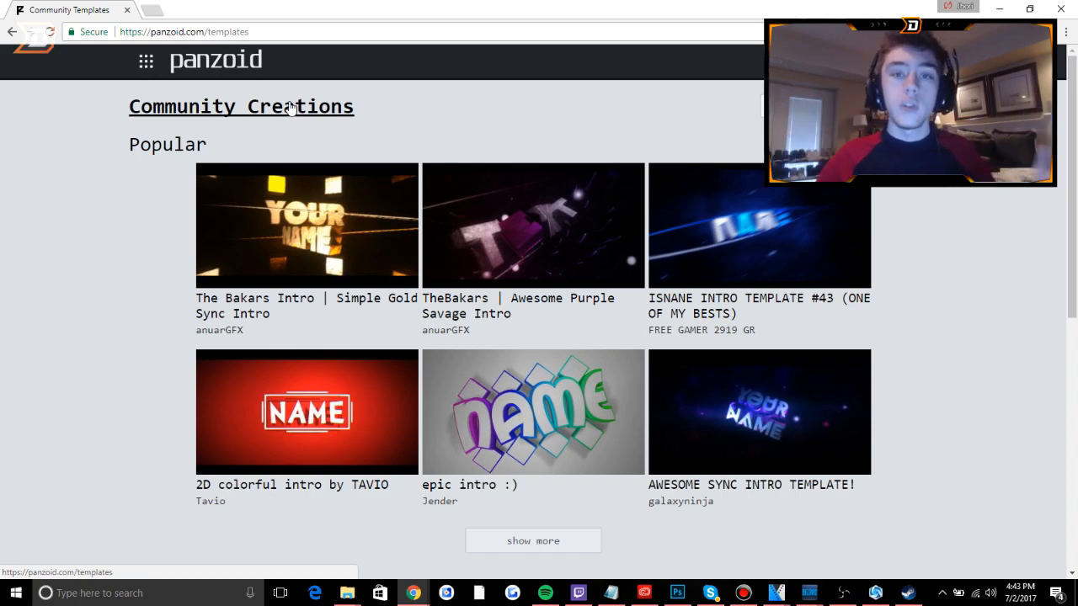
mouse_move(375, 221)
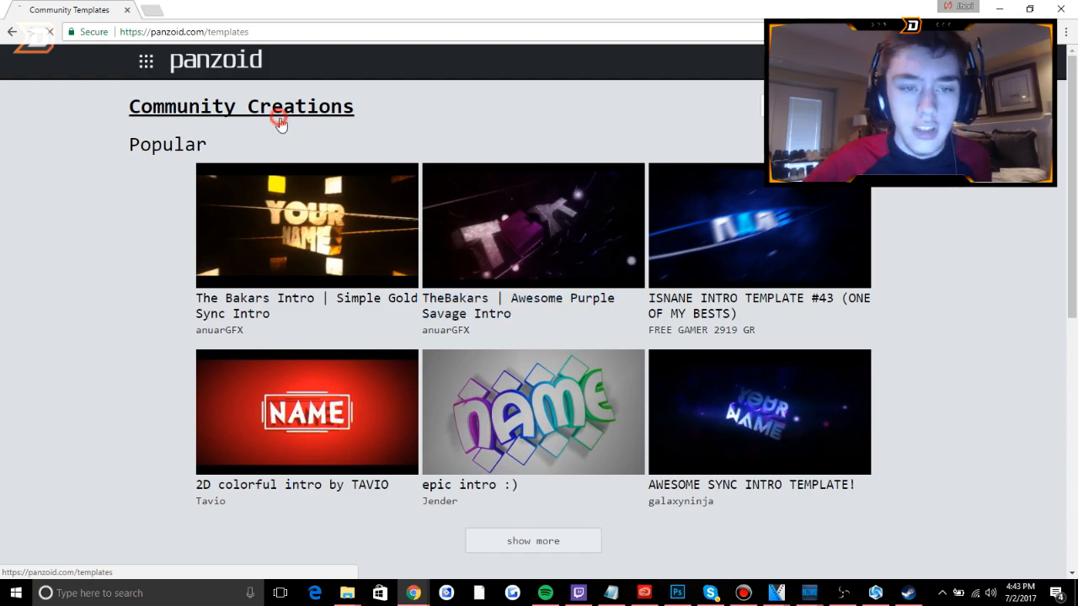
scroll("down", 3)
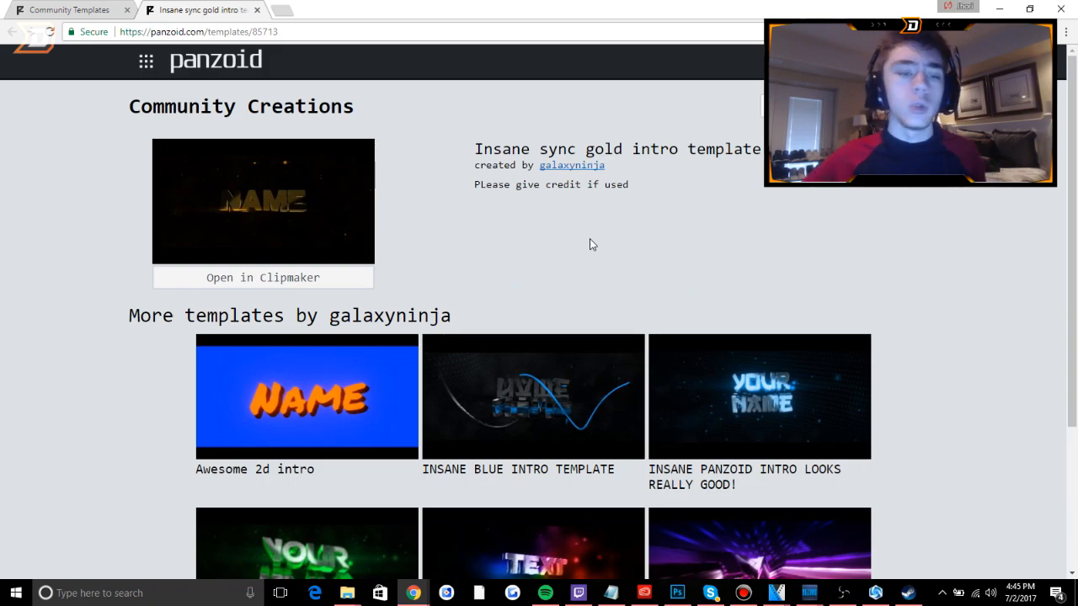
Load the Insane sync gold intro template into Clipmaker 2.
left_click(262, 277)
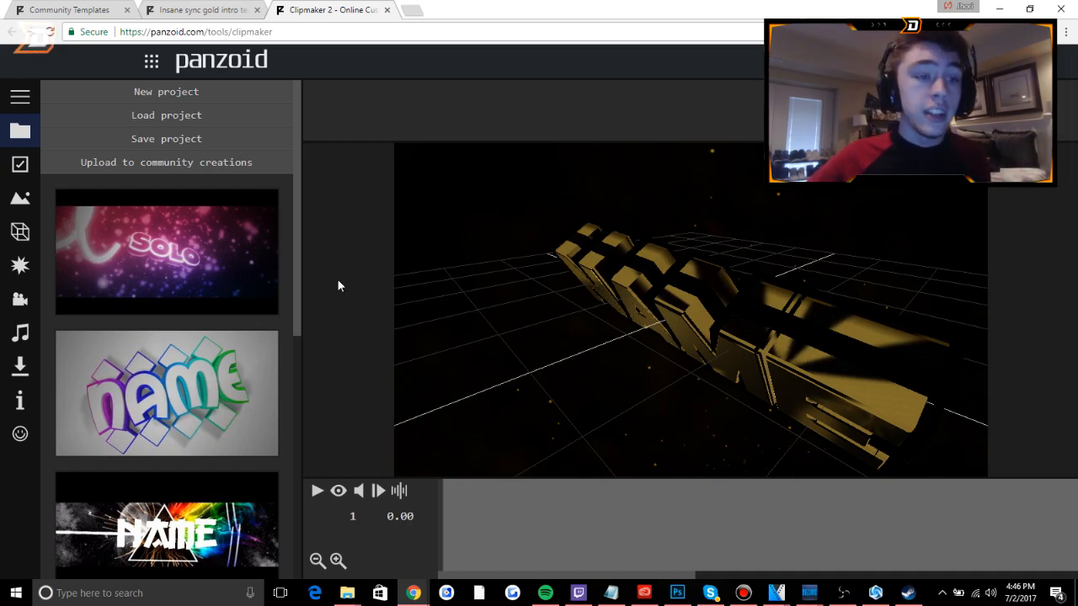
mouse_move(20, 164)
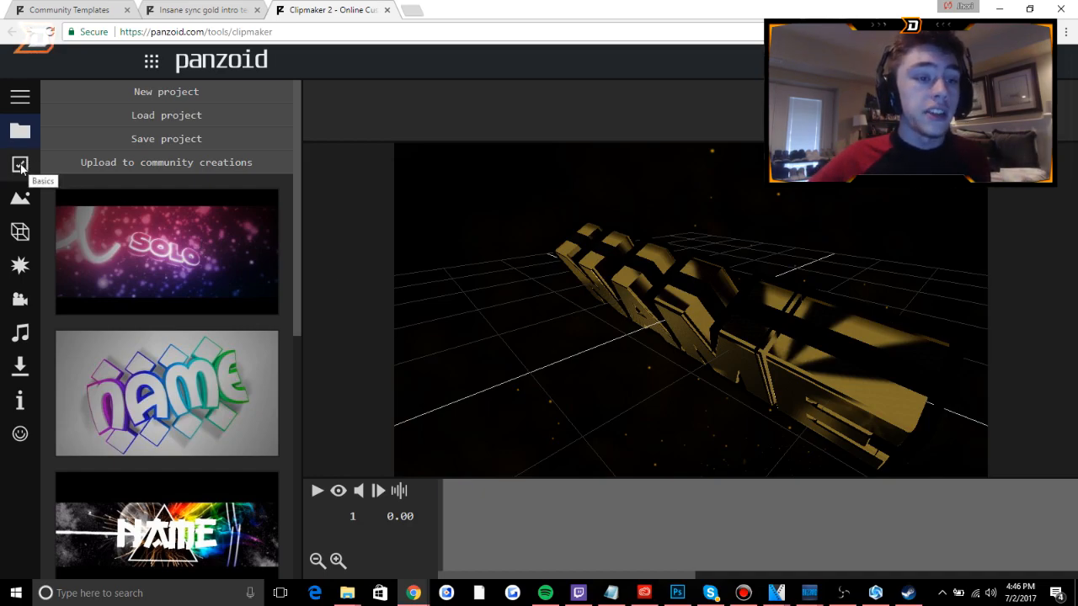
Set the intro to 1920x1080 at 60 fps with an 8-second length.
left_click(20, 165)
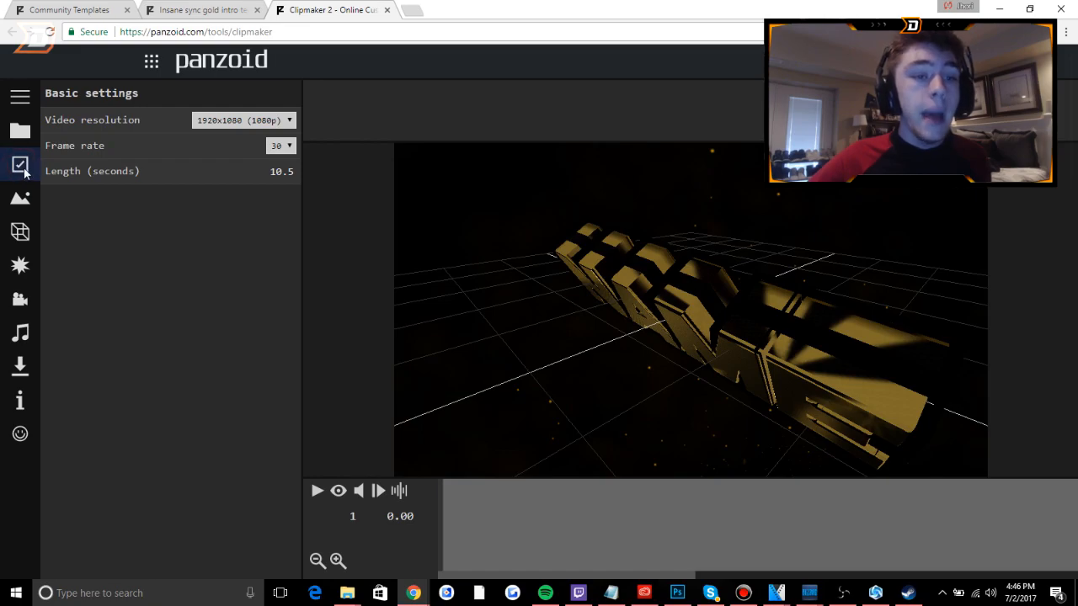
left_click(244, 120)
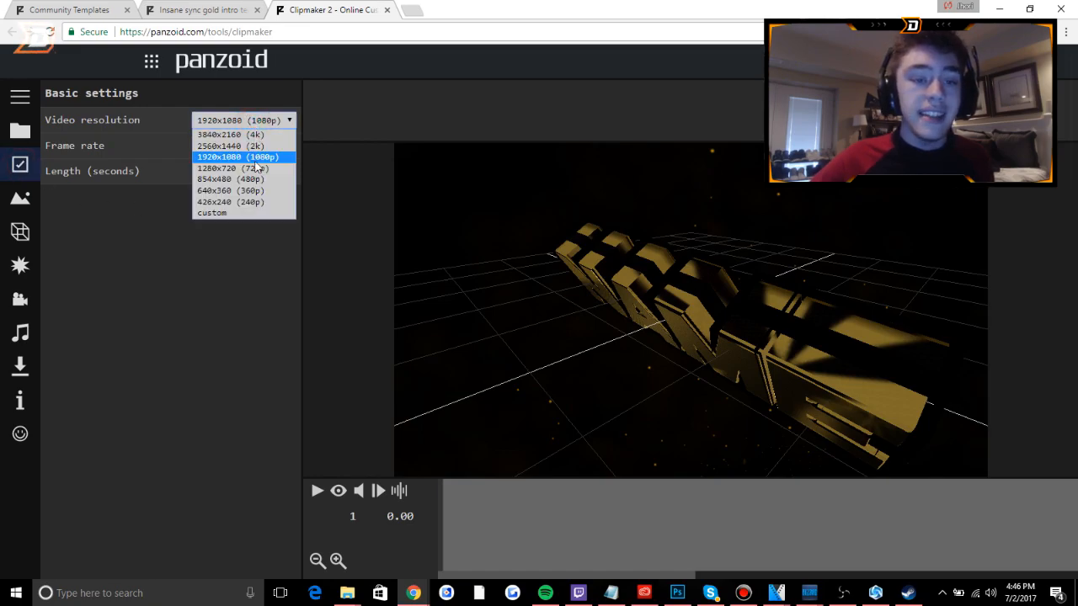
left_click(280, 145)
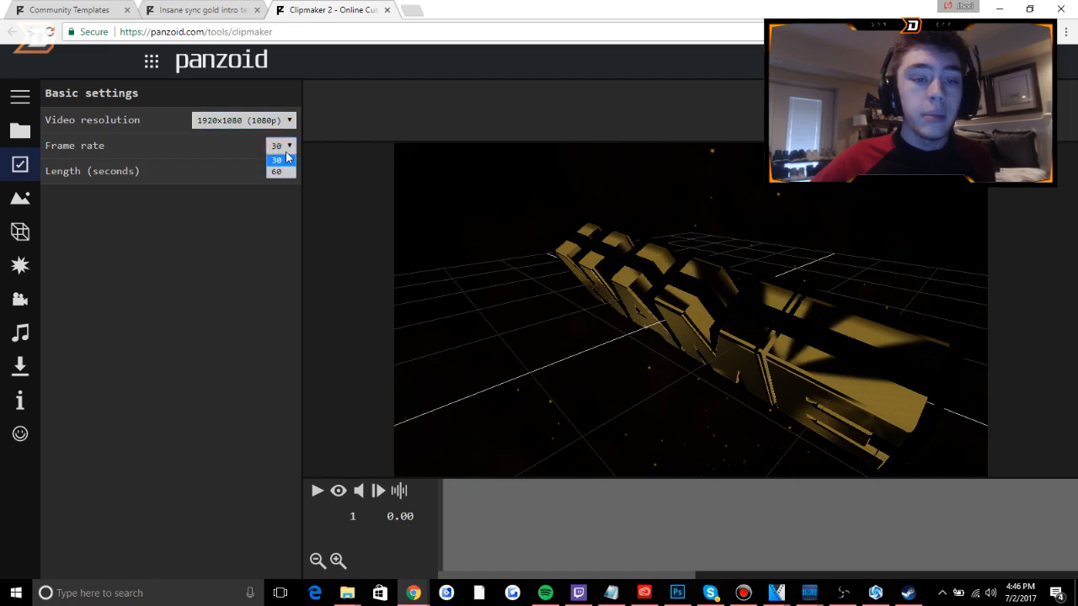
left_click(276, 172)
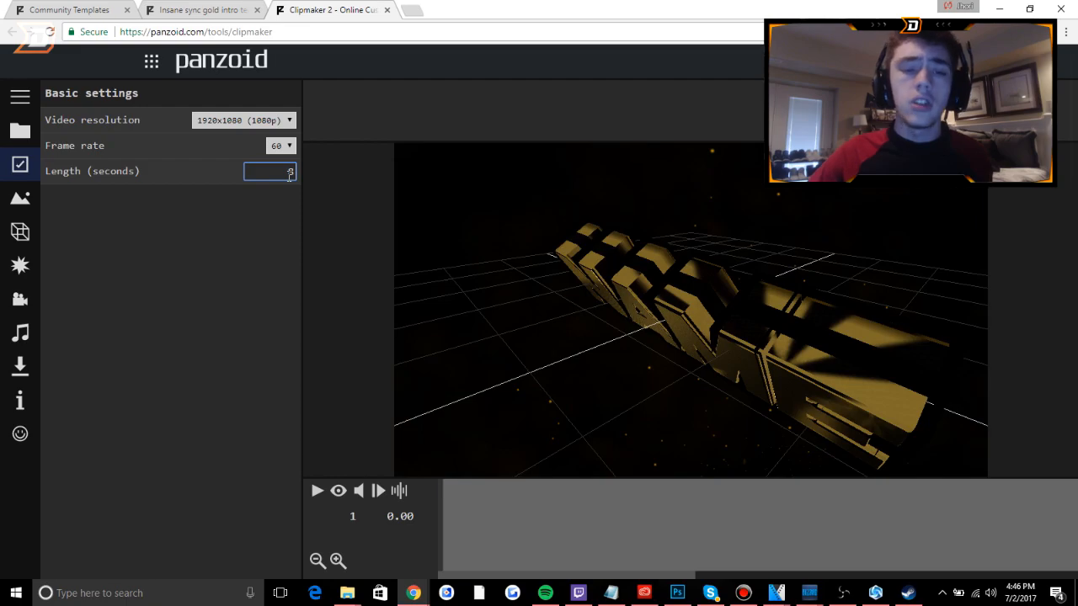
type("8.0")
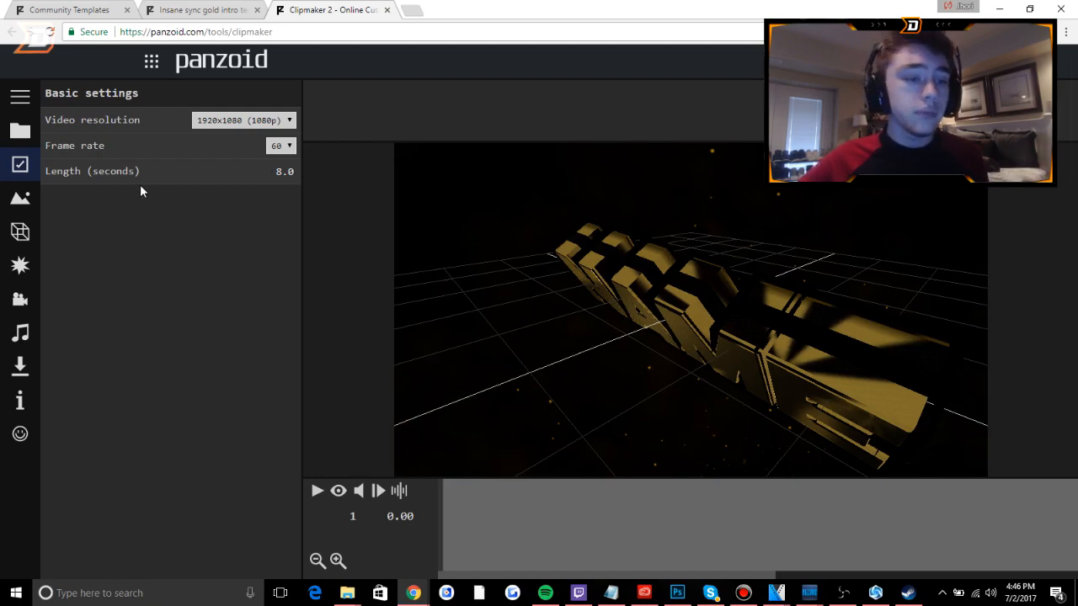
left_click(21, 198)
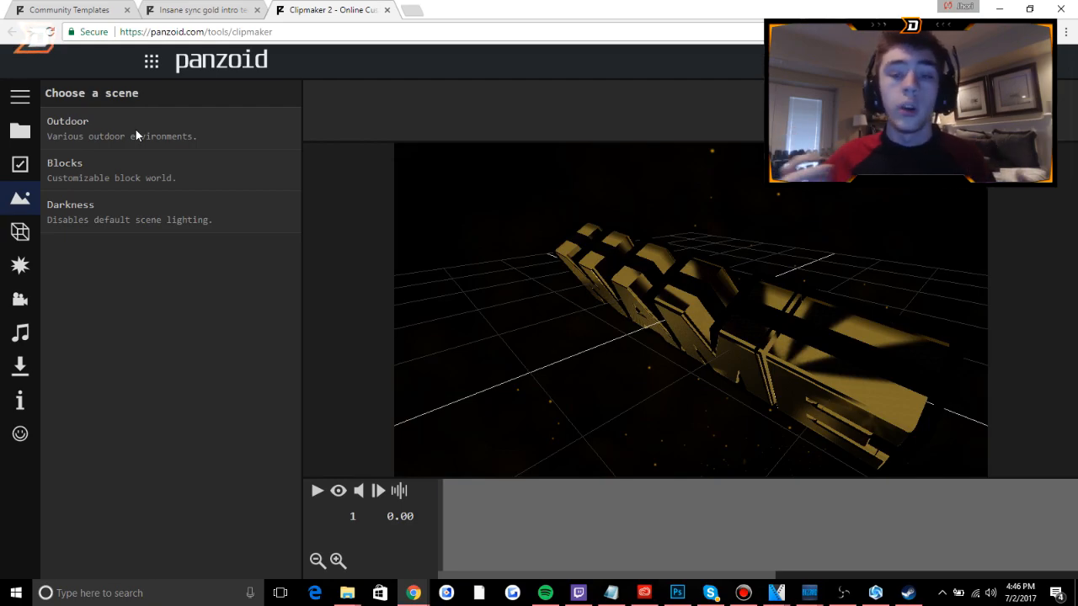
mouse_move(74, 190)
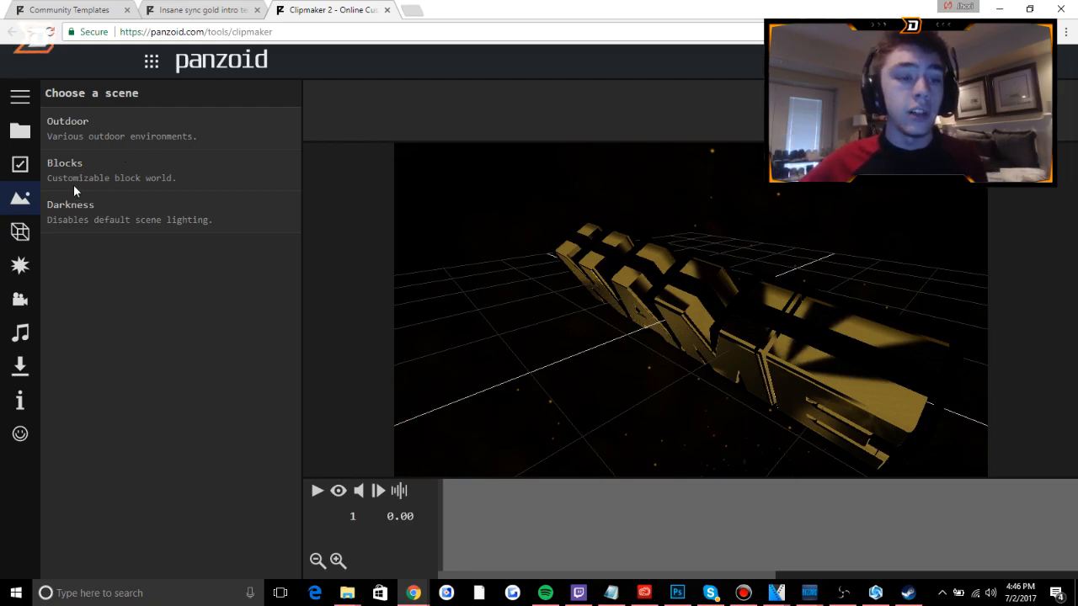
Play the rendered preview of the gold intro, then select the Name group.
left_click(20, 232)
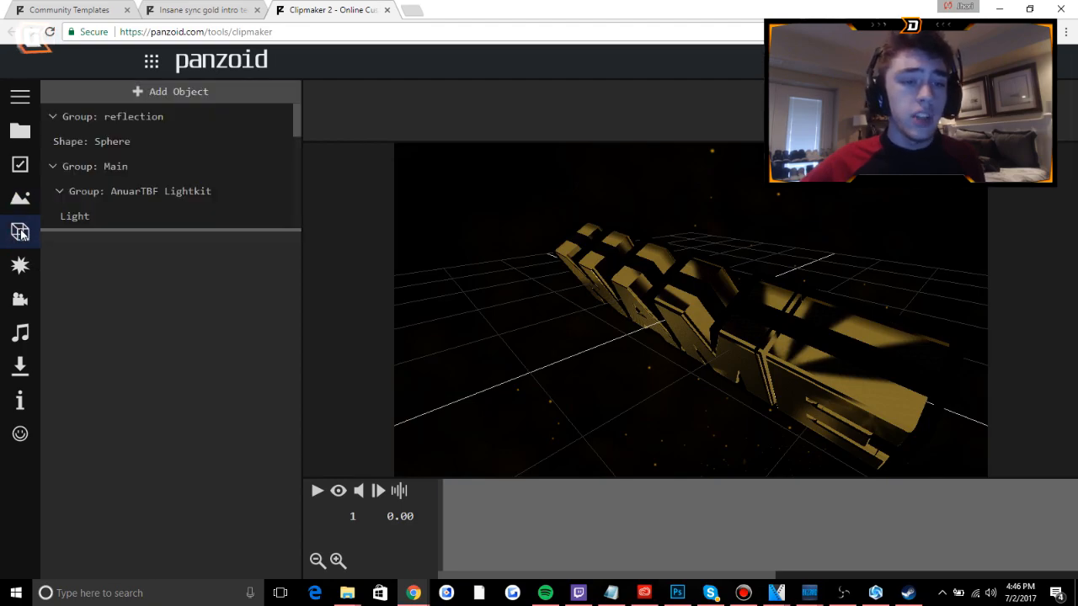
mouse_move(217, 201)
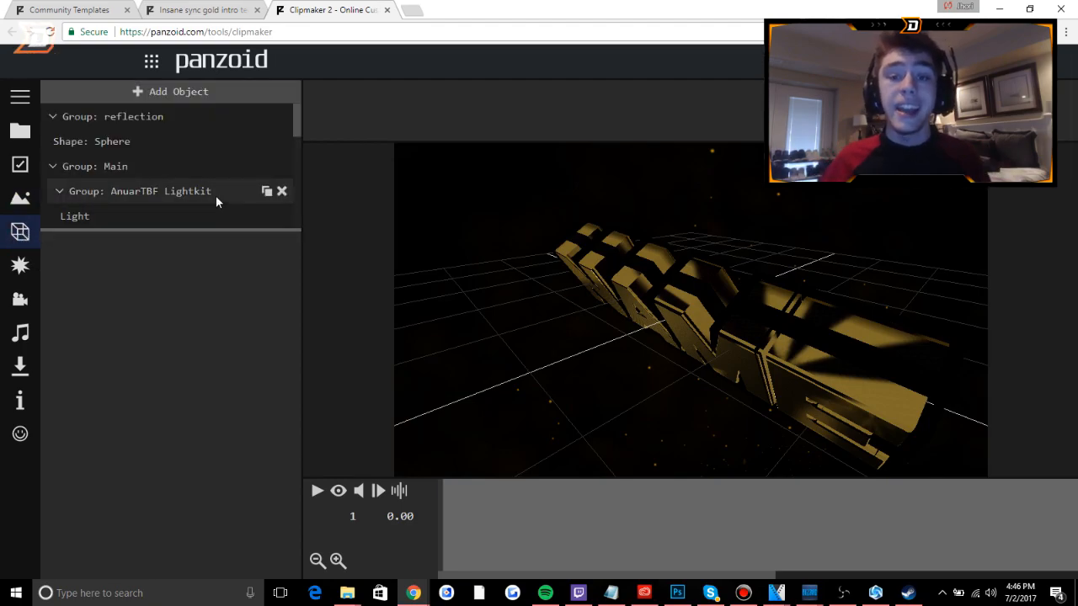
mouse_move(552, 422)
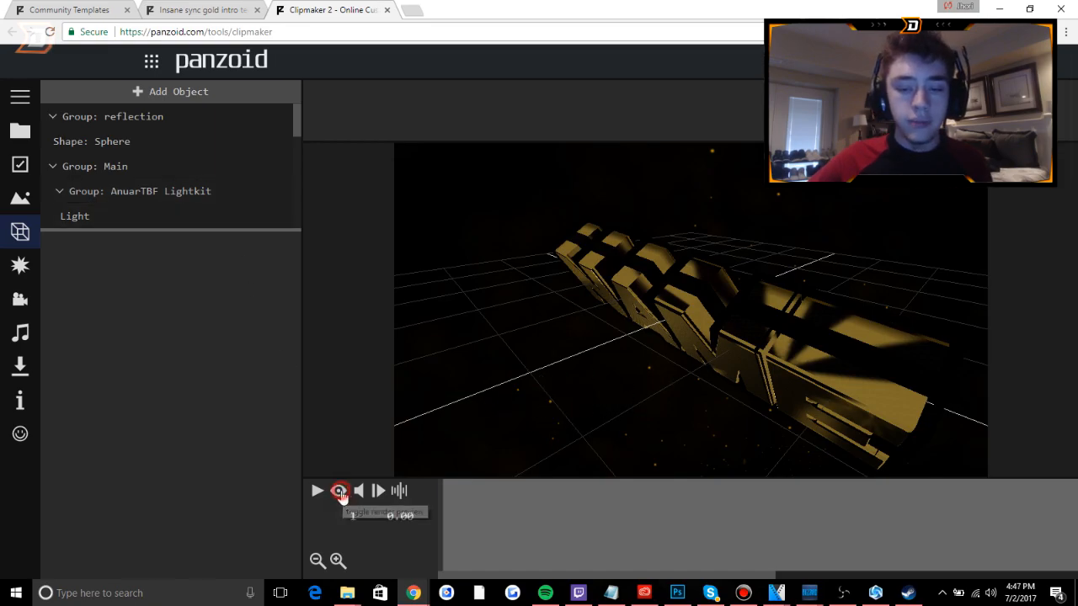
left_click(317, 491)
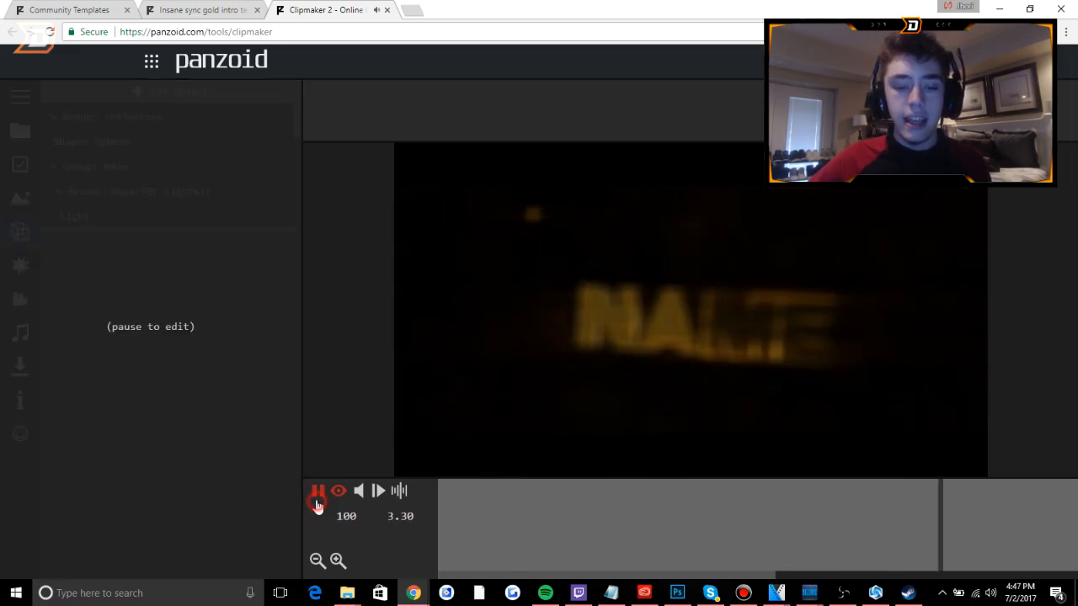
left_click(317, 491)
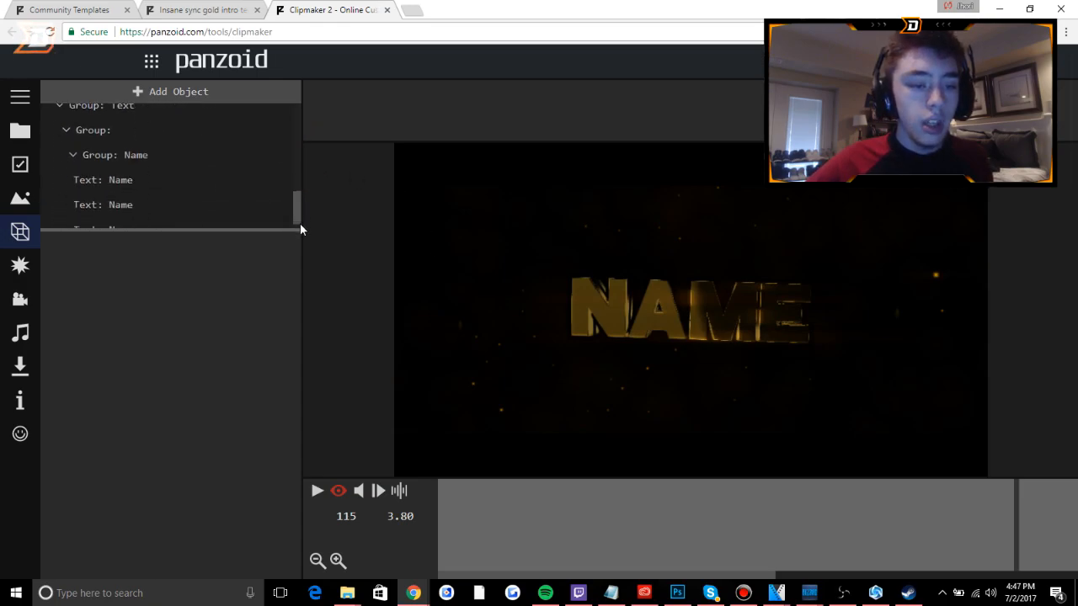
left_click(115, 155)
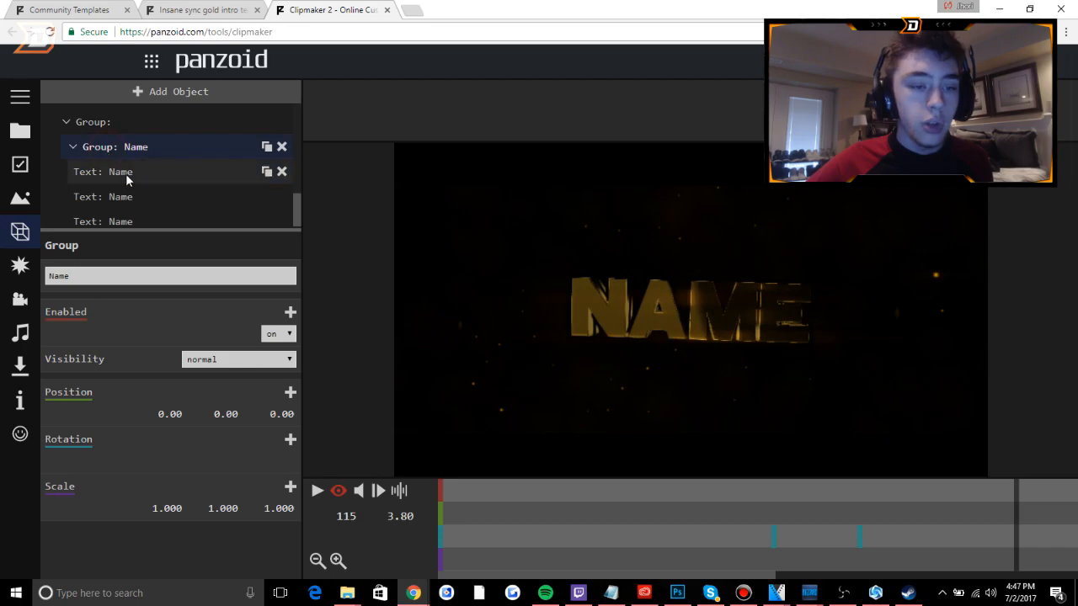
Replace the text in all three Name text layers with DELVIGE.
left_click(103, 172)
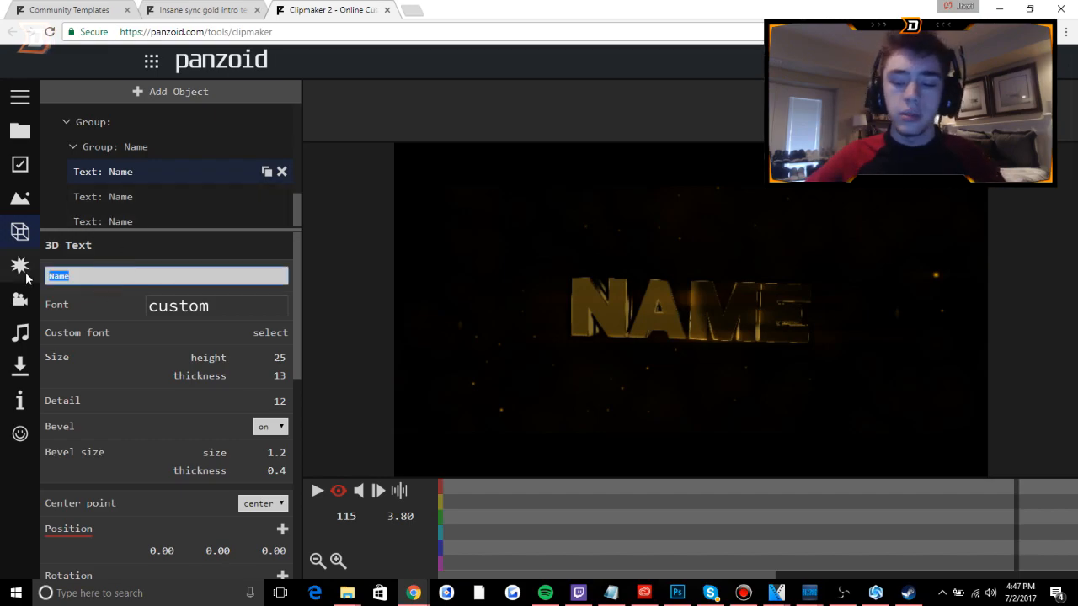
type("DELVIGE")
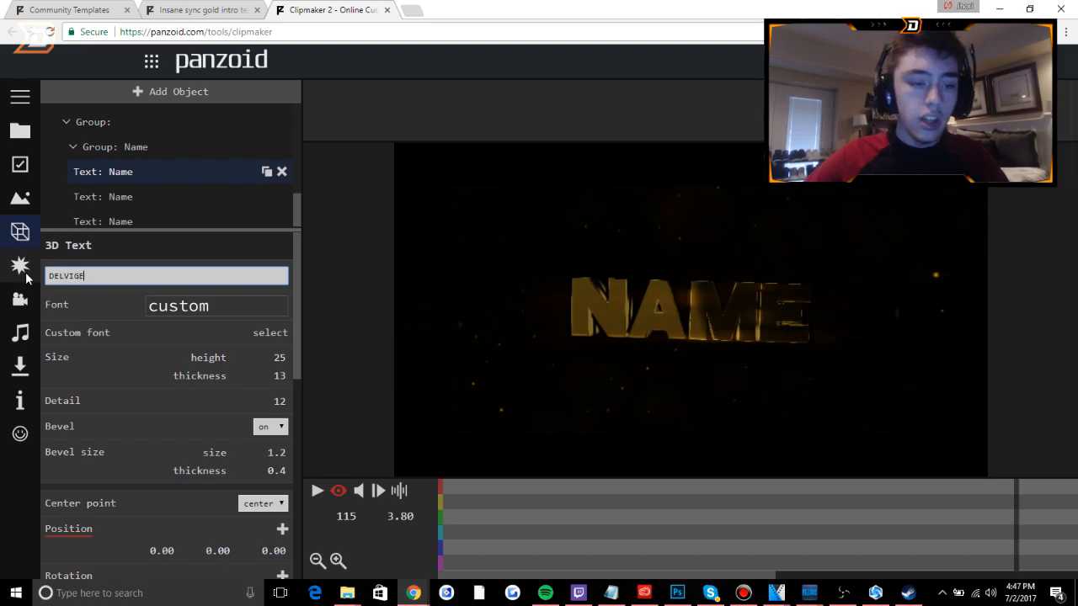
type("DELVIGE")
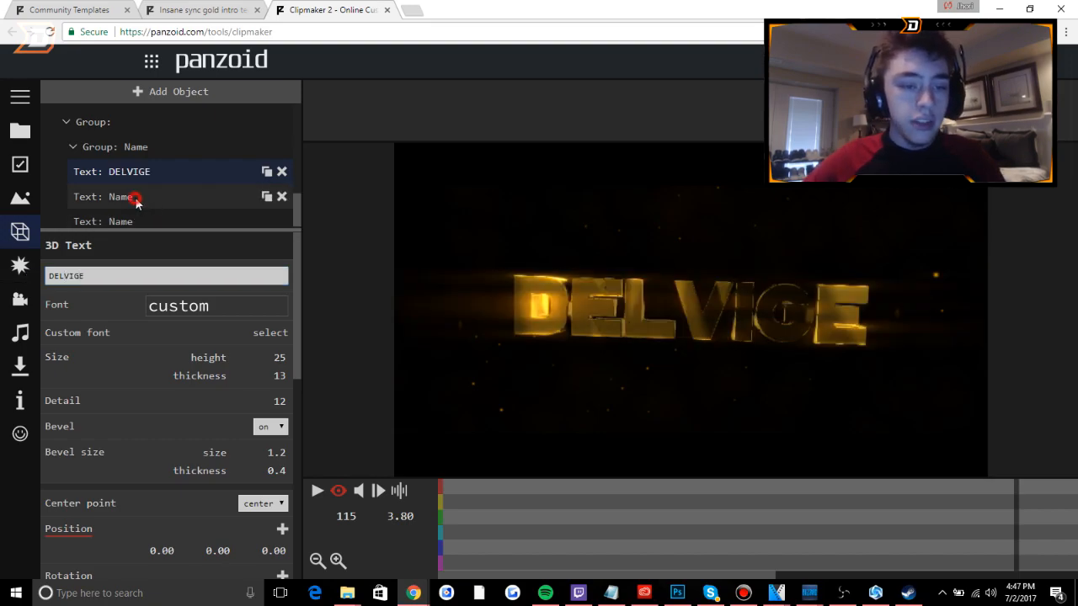
left_click(121, 196)
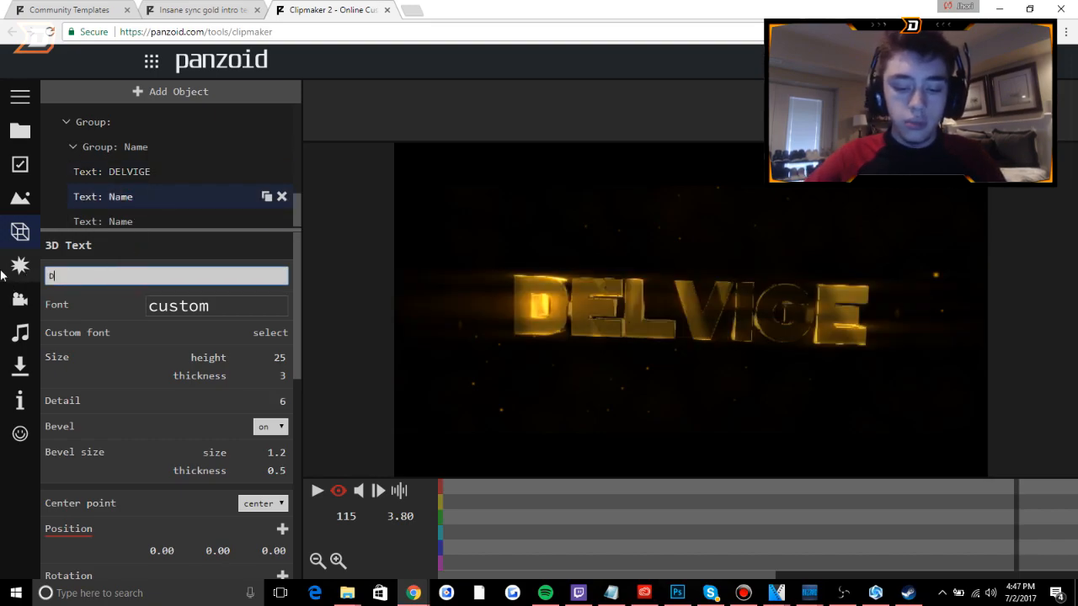
type("DELVIGE")
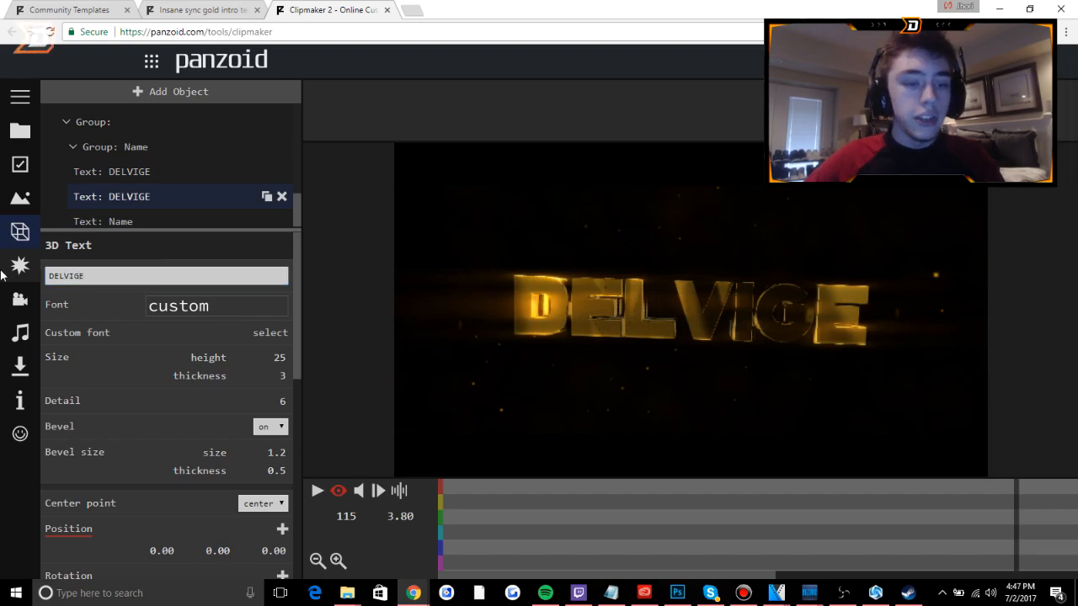
left_click(121, 221)
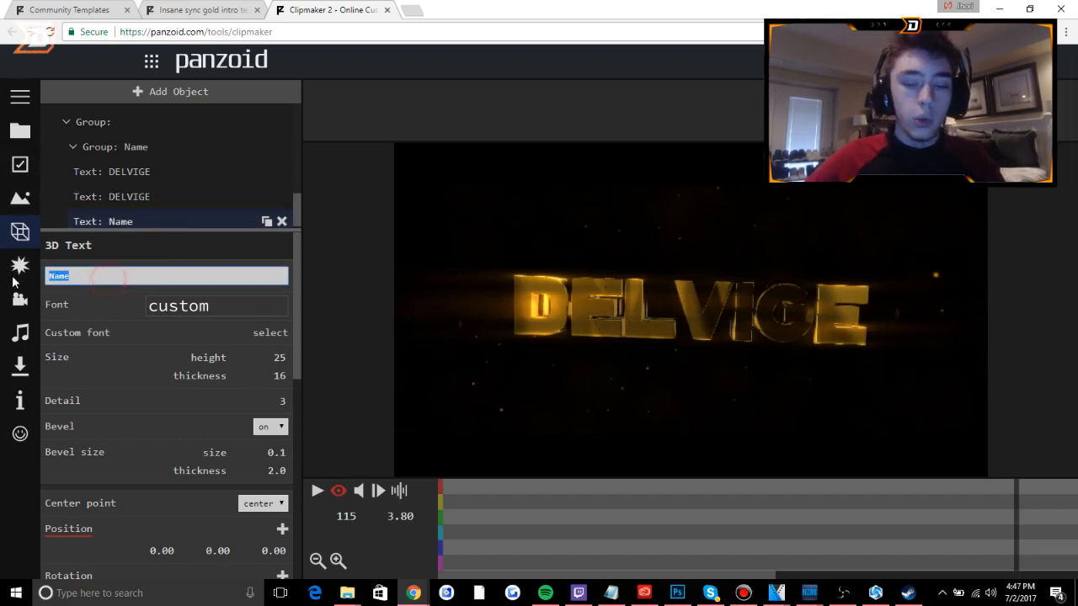
type("DELVIGE")
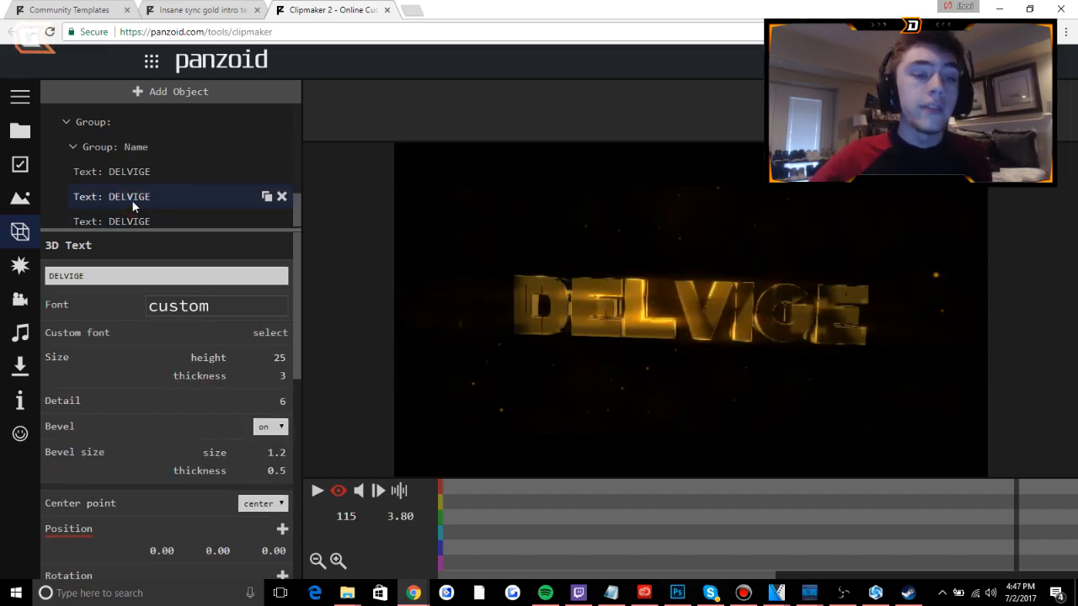
left_click(217, 306)
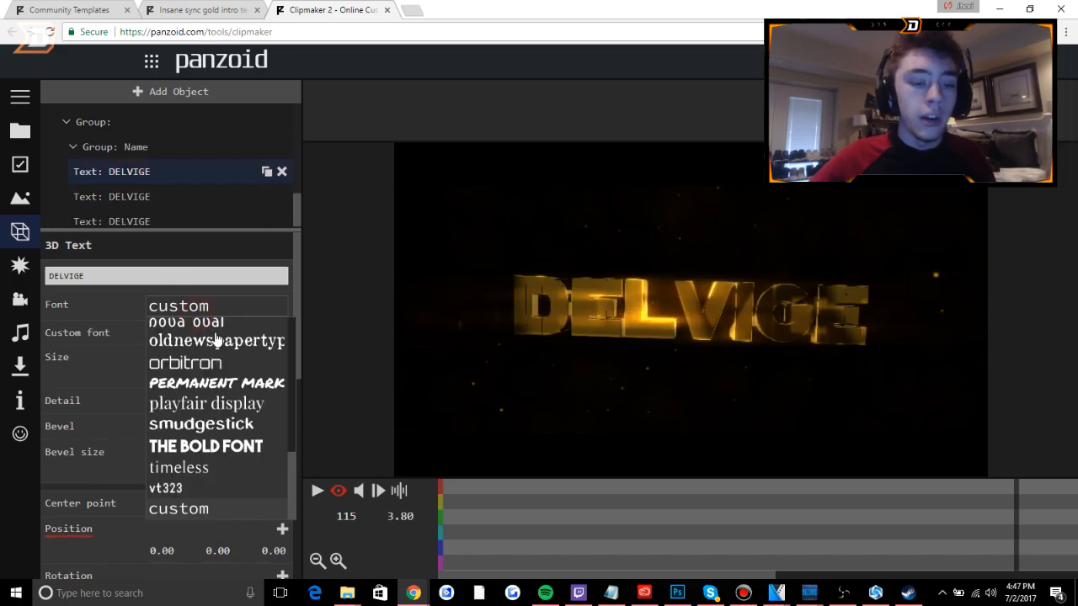
Set the first DELVIGE text layer's font to Orbitron.
left_click(184, 362)
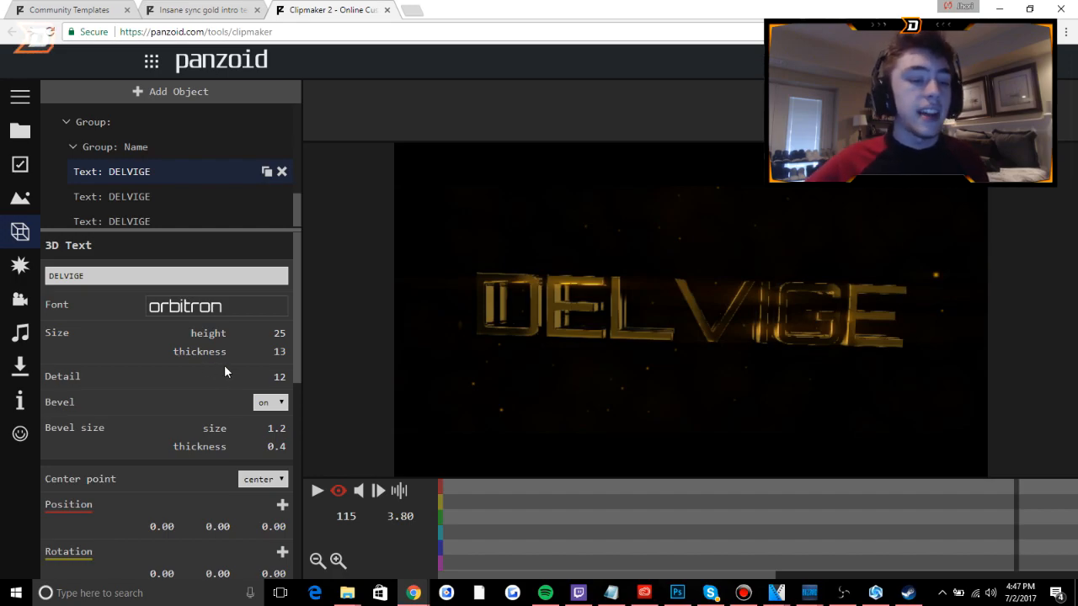
scroll("down", 3)
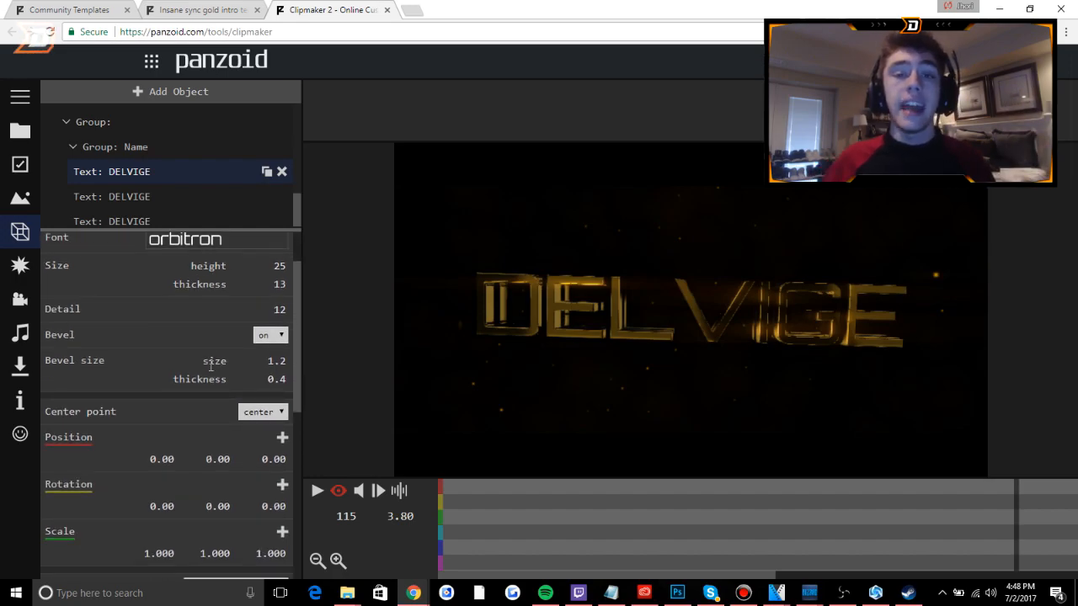
scroll("down", 3)
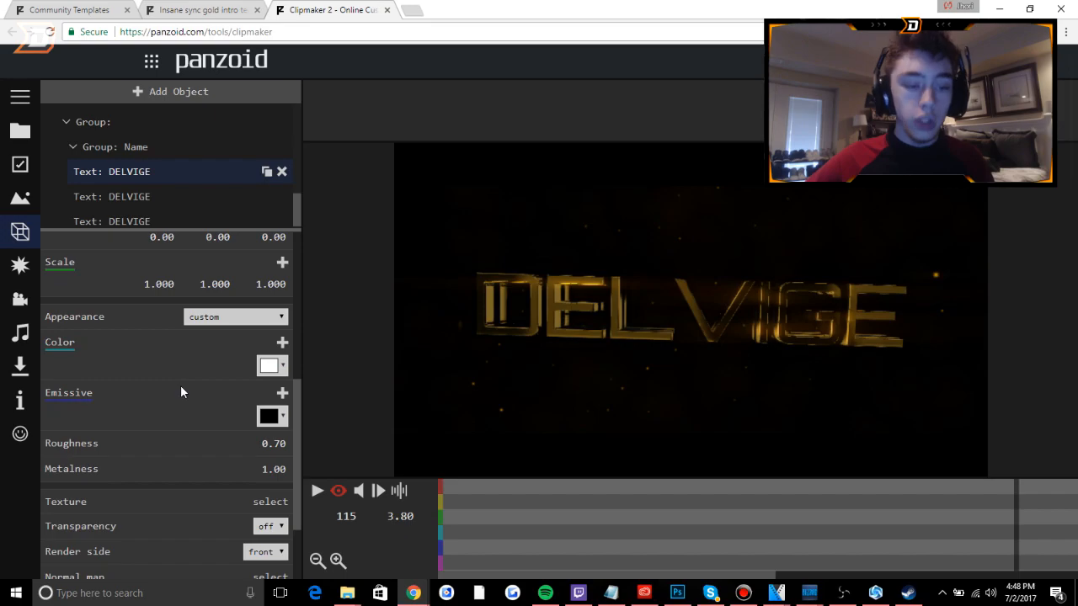
scroll("down", 3)
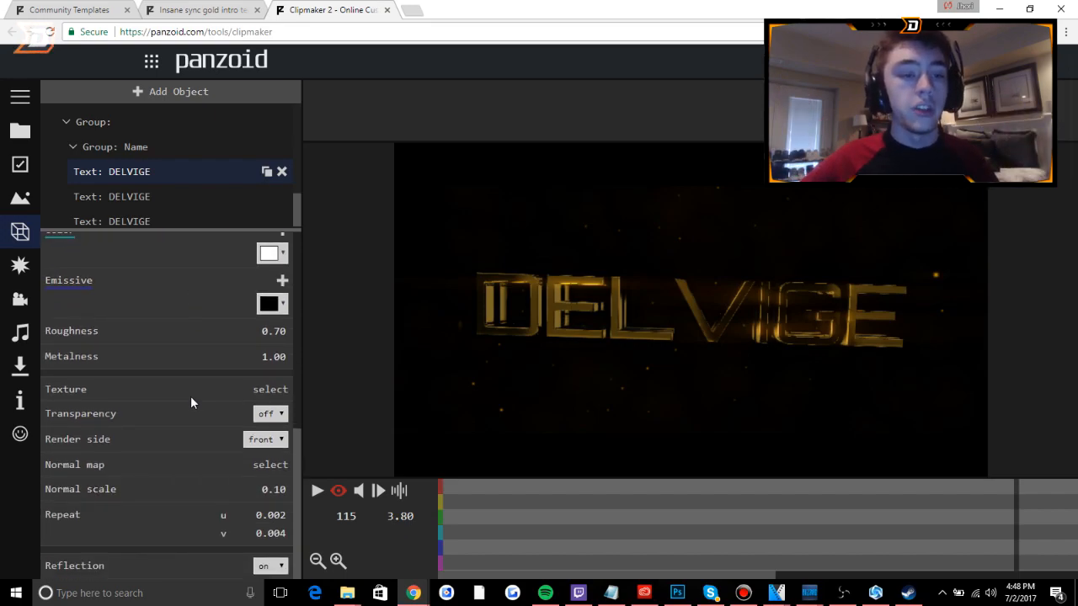
left_click(21, 266)
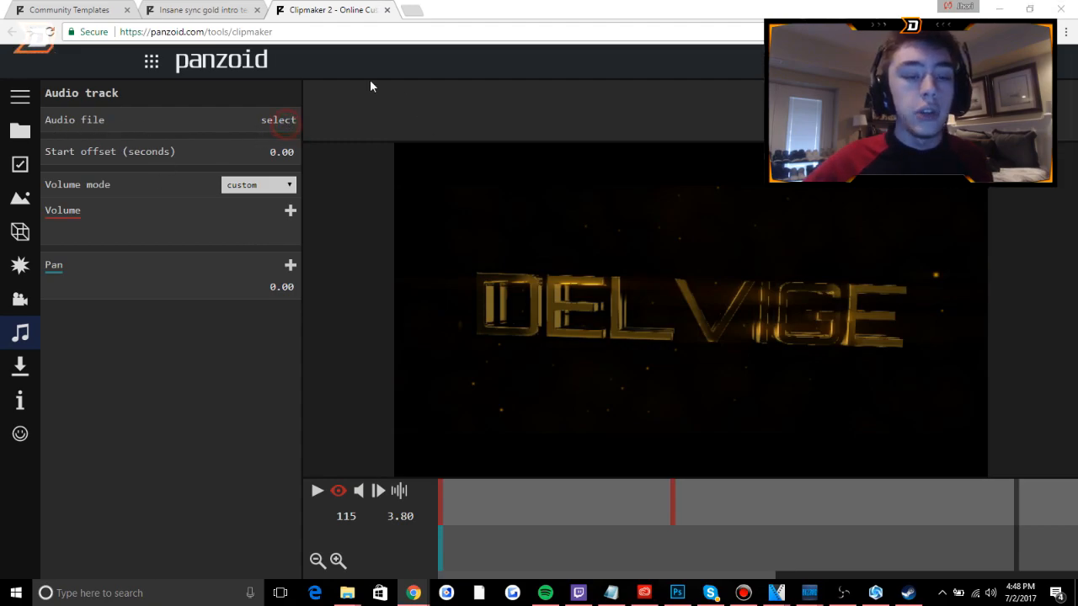
Close the audio file picker without adding any audio.
left_click(278, 119)
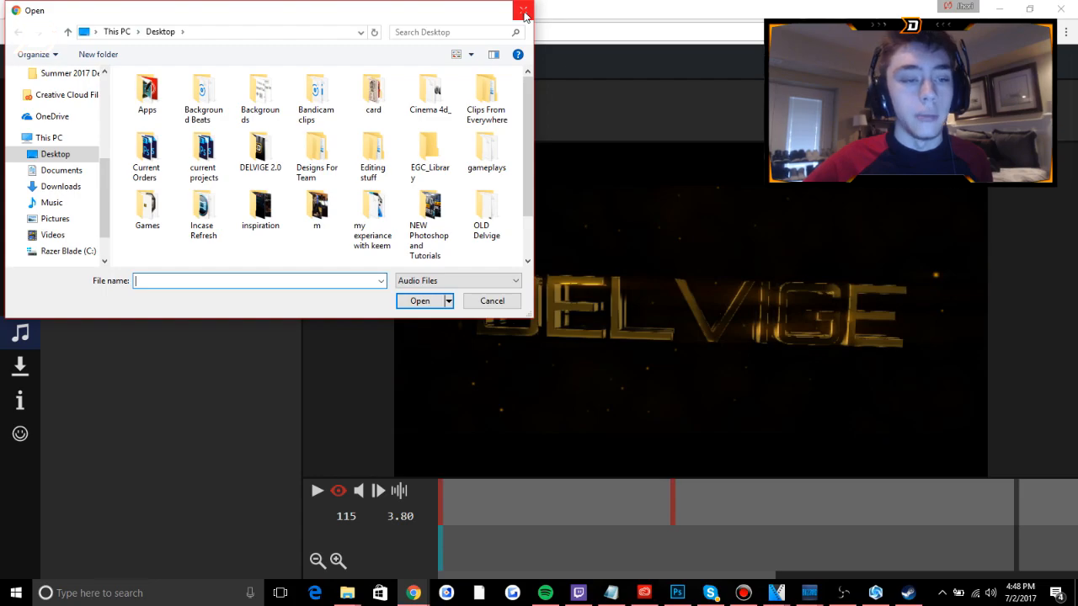
left_click(524, 10)
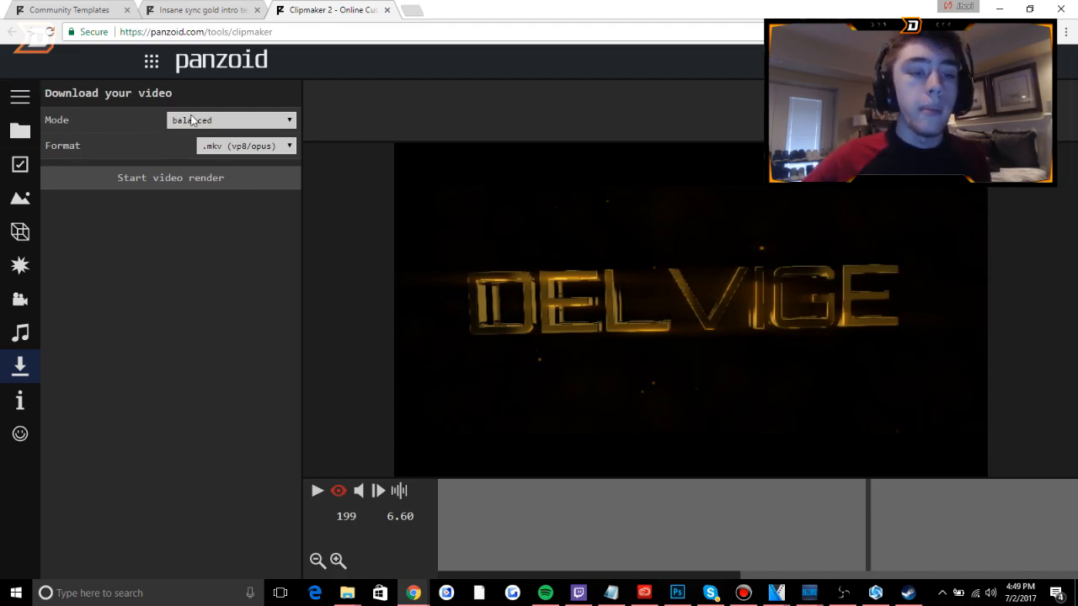
Set the render to extreme quality (slow) mode with .mkv (vp8/opus) format.
left_click(231, 119)
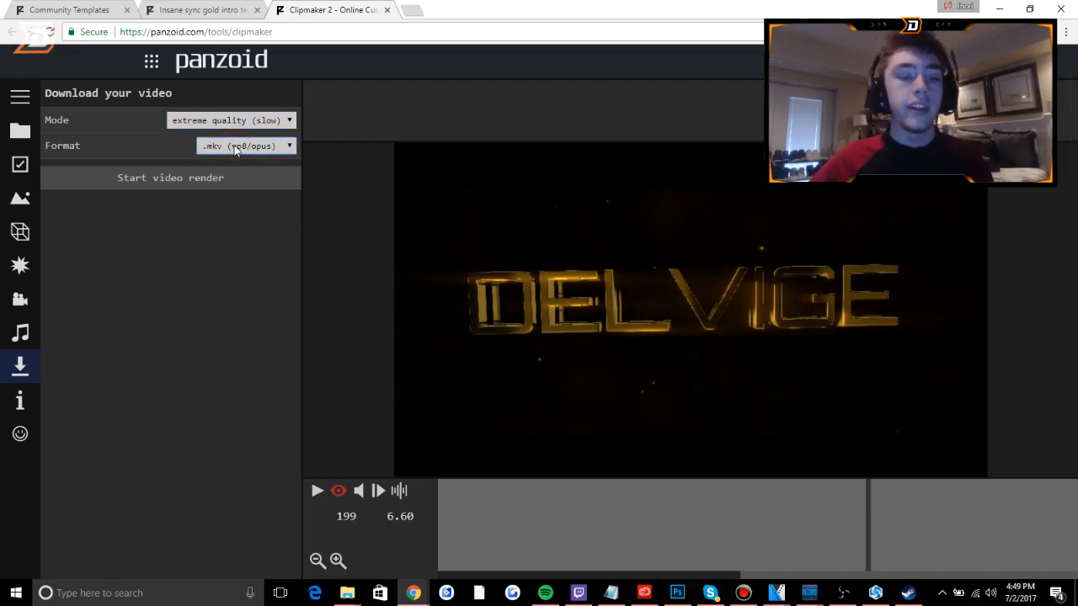
left_click(170, 177)
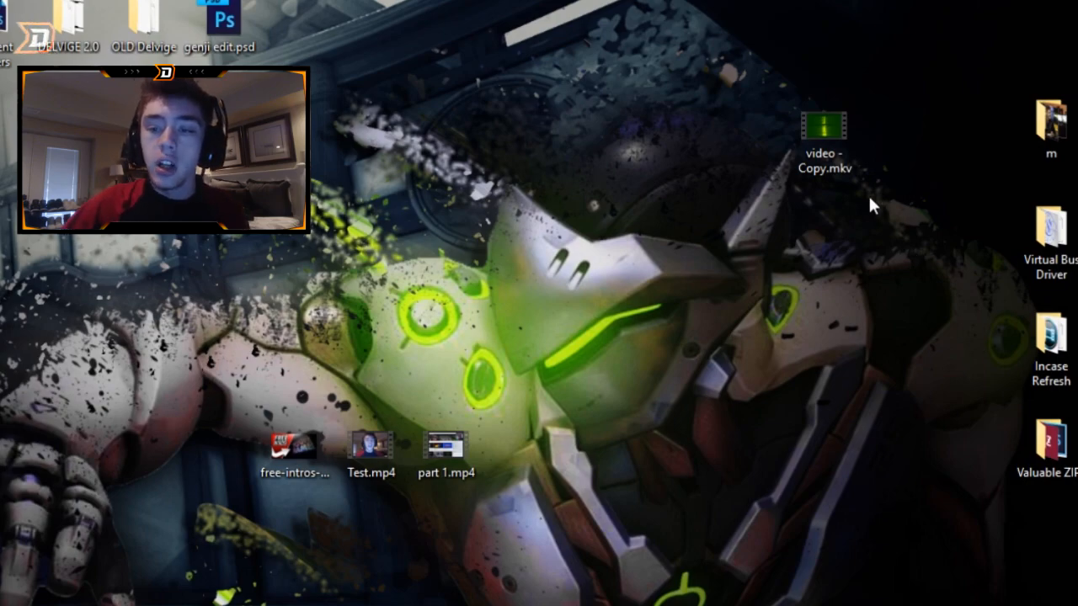
mouse_move(872, 158)
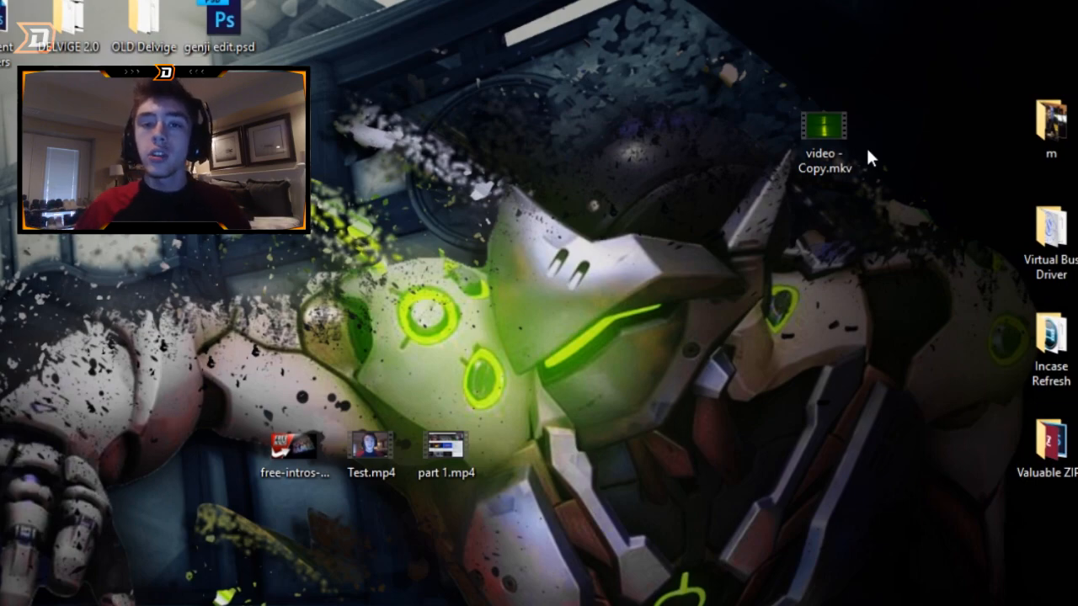
Select the rendered video - Copy.mkv file on the desktop.
left_click(822, 126)
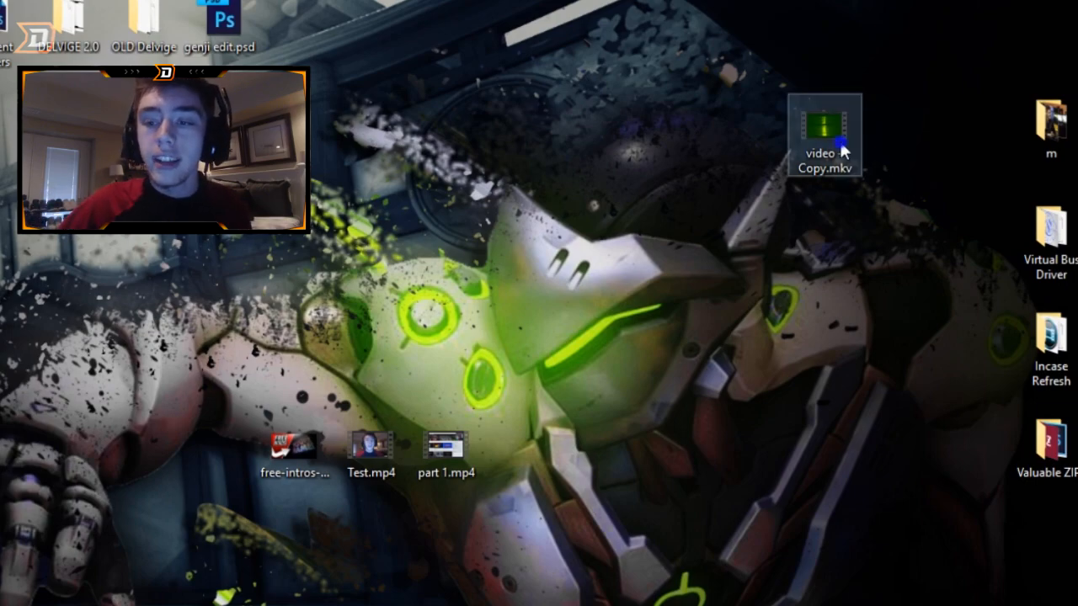
Rename video - Copy.mkv to video - Copy.mp4 and confirm the extension change.
left_click(876, 470)
type("p4")
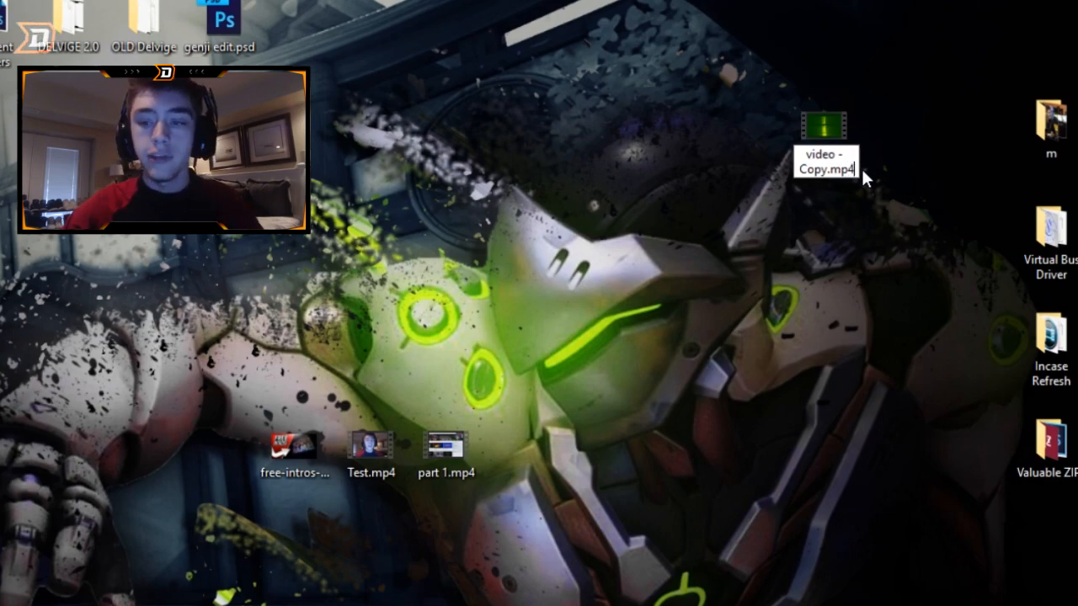
key("enter")
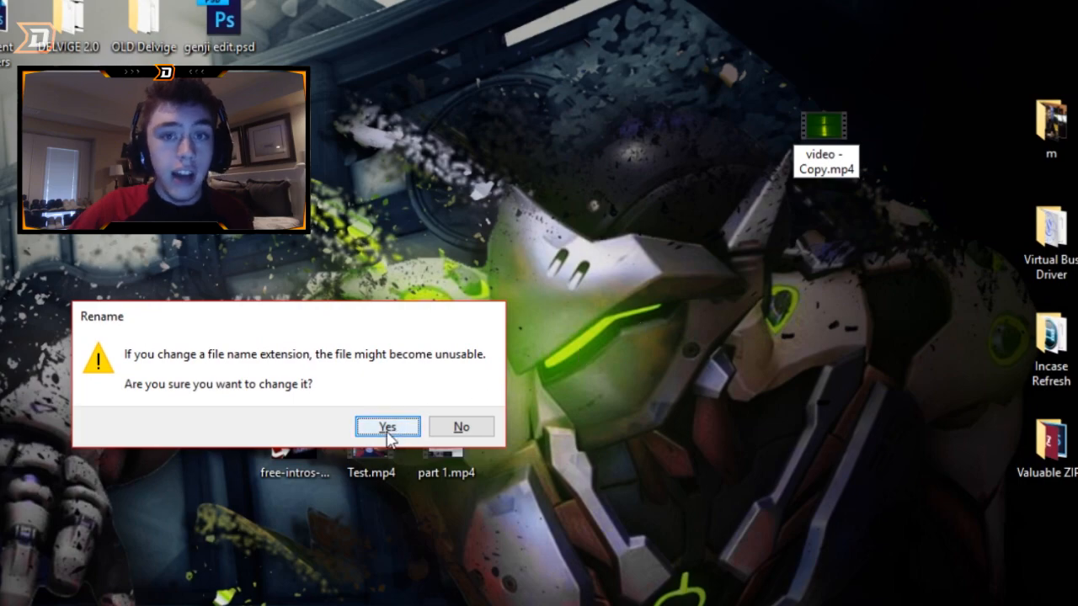
left_click(386, 426)
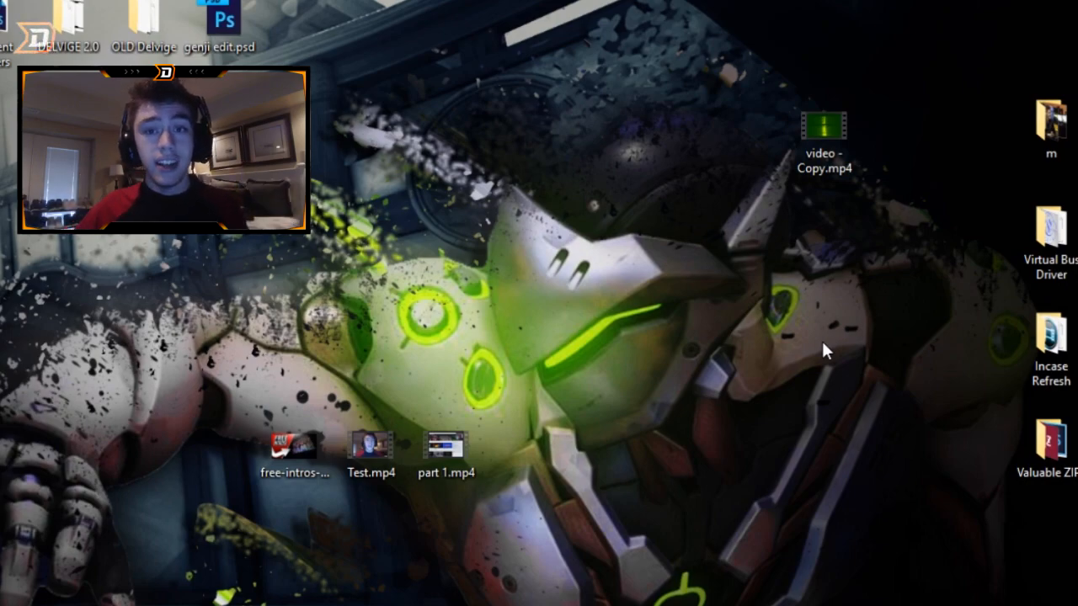
mouse_move(855, 234)
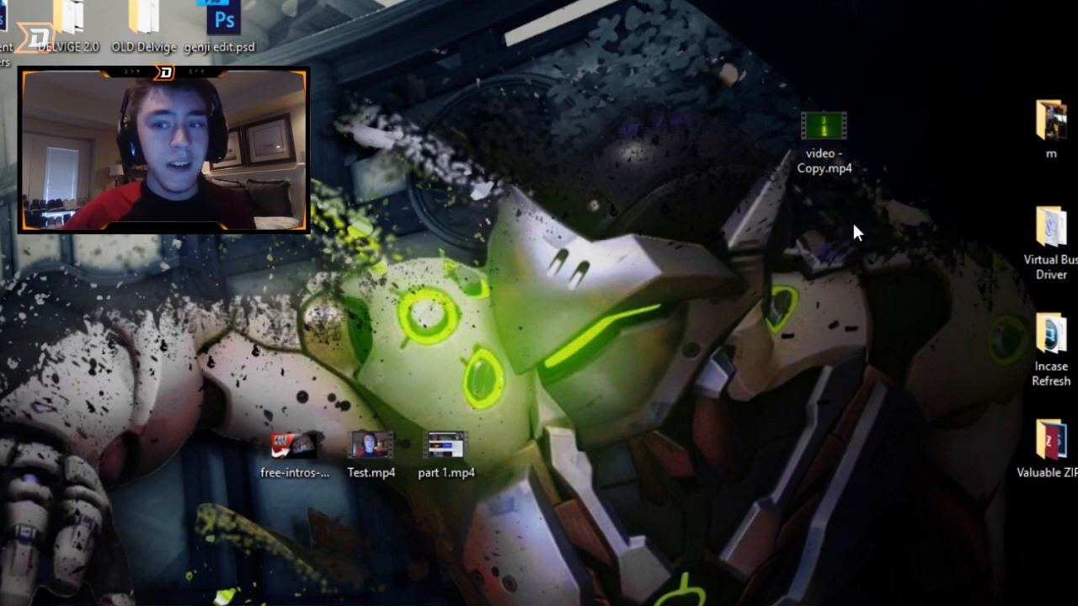